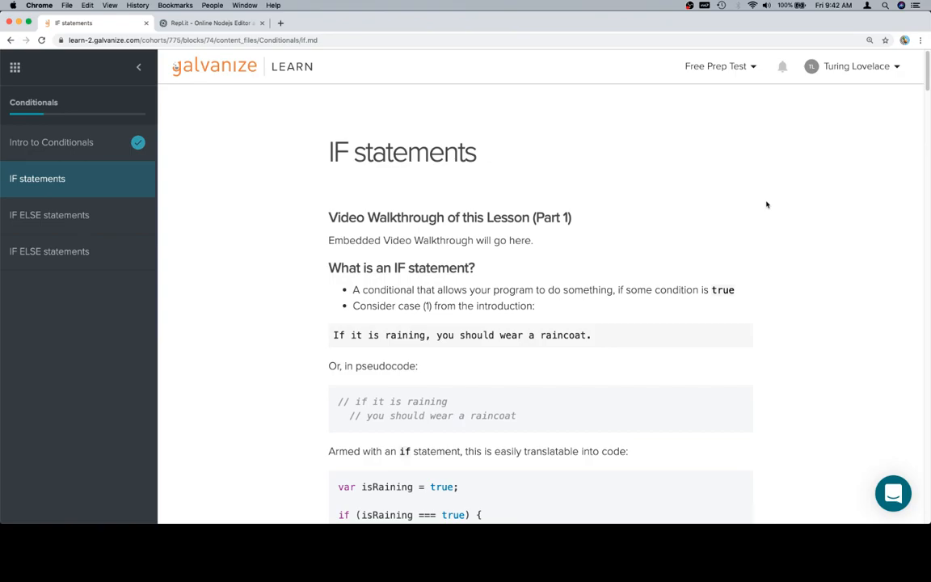
# Step: Run the raincoat check with isRaining true so the raincoat message prints
pyautogui.scroll(-3)
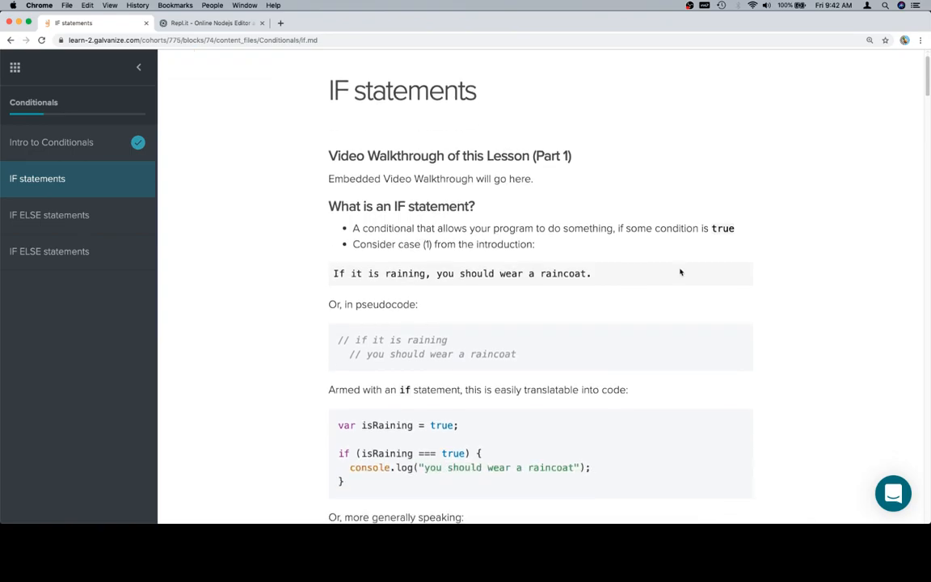
pyautogui.moveTo(619, 257)
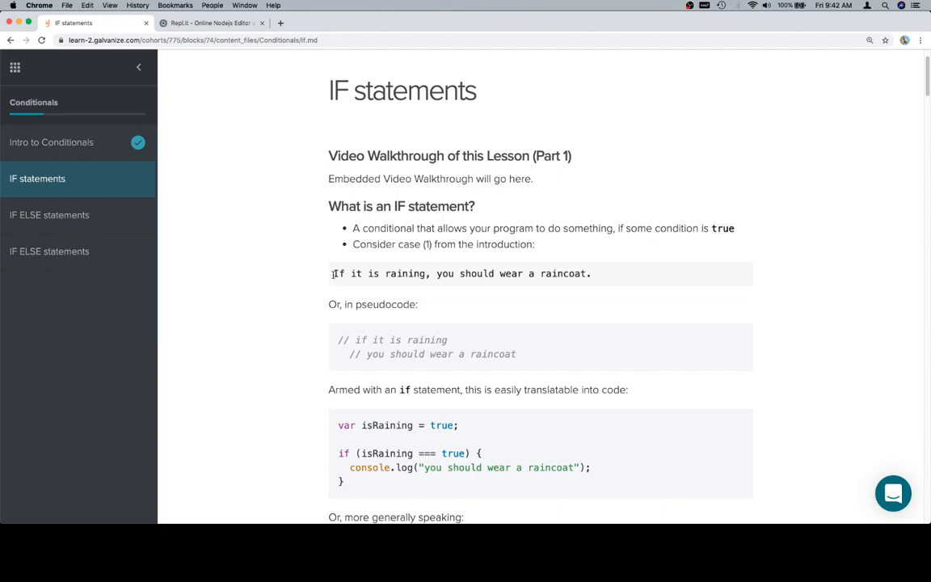
pyautogui.moveTo(332, 273); pyautogui.dragTo(456, 273)
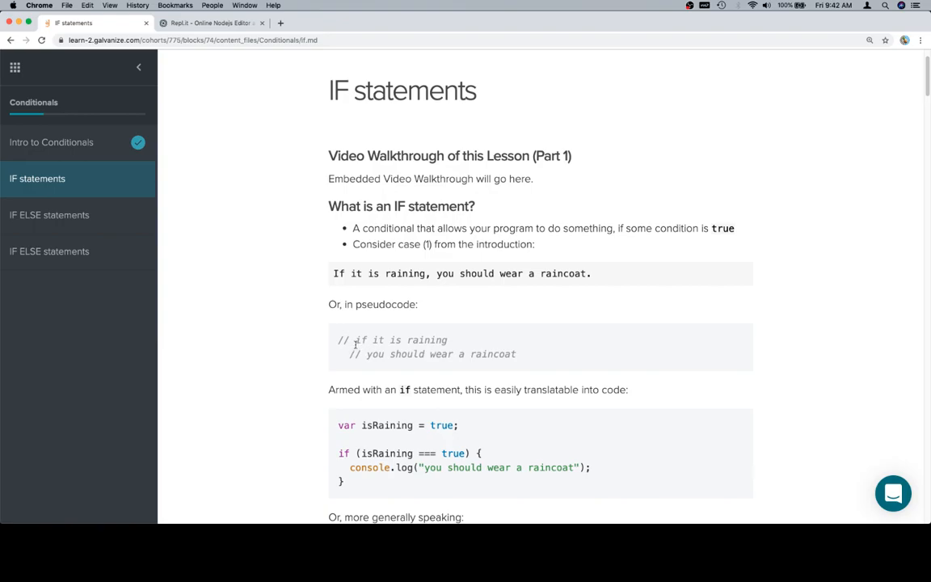
pyautogui.scroll(-3)
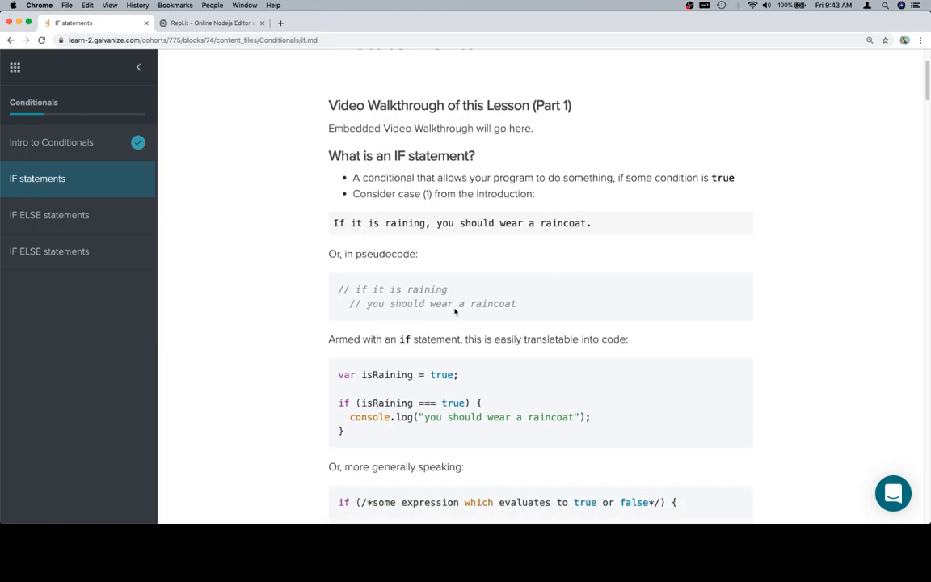
pyautogui.scroll(-3)
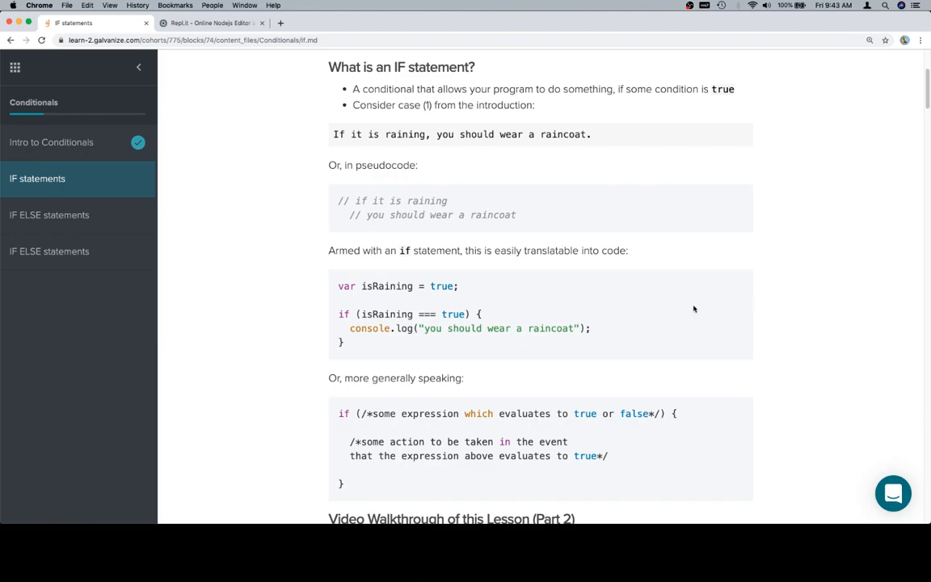
pyautogui.scroll(-3)
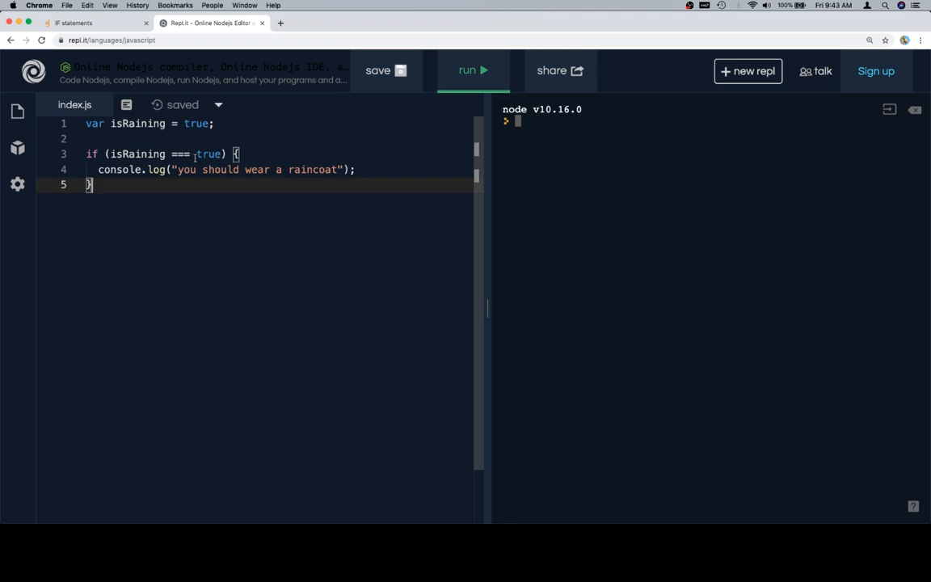
pyautogui.click(472, 71)
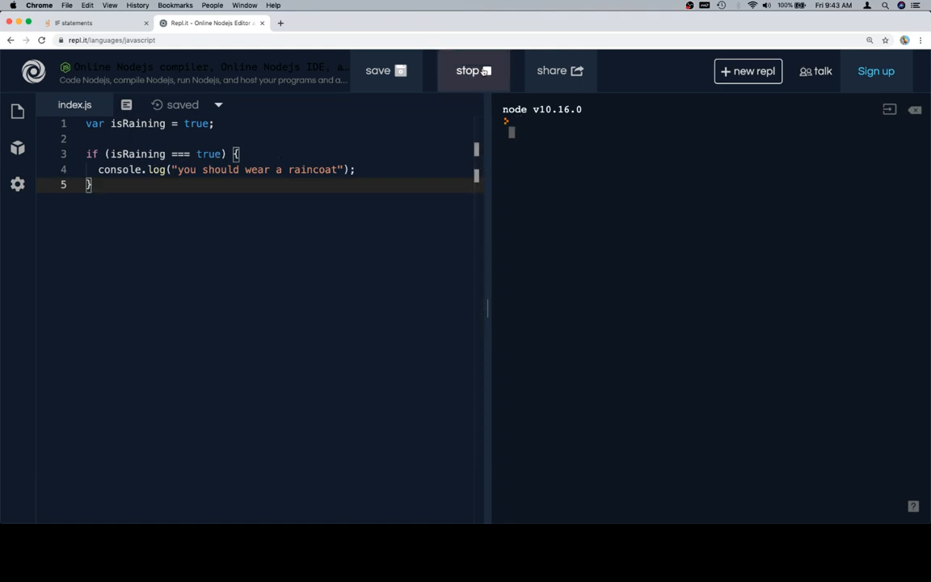
# Step: Change isRaining to false and rerun so the raincoat message no longer prints
pyautogui.click(472, 71)
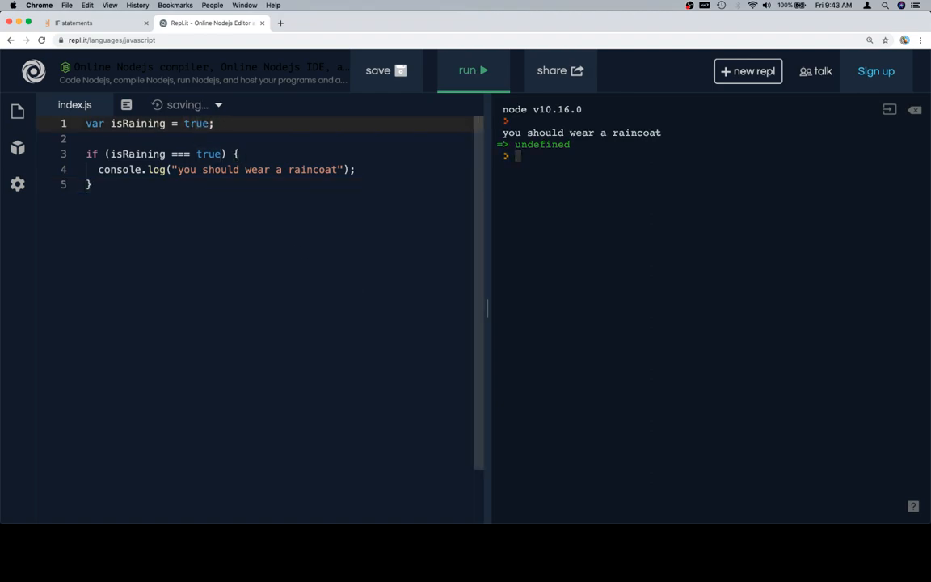
pyautogui.write('false')
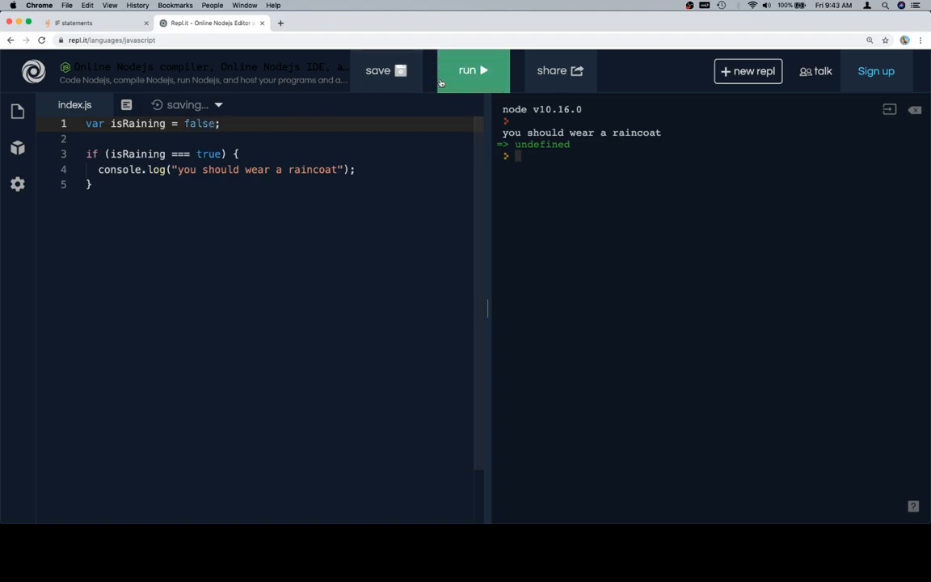
pyautogui.click(472, 71)
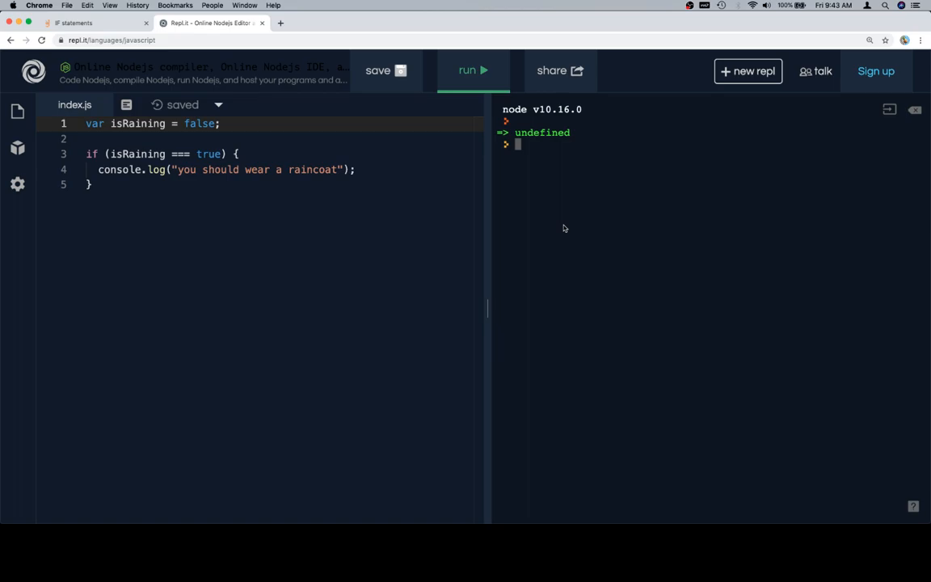
pyautogui.doubleClick(258, 170)
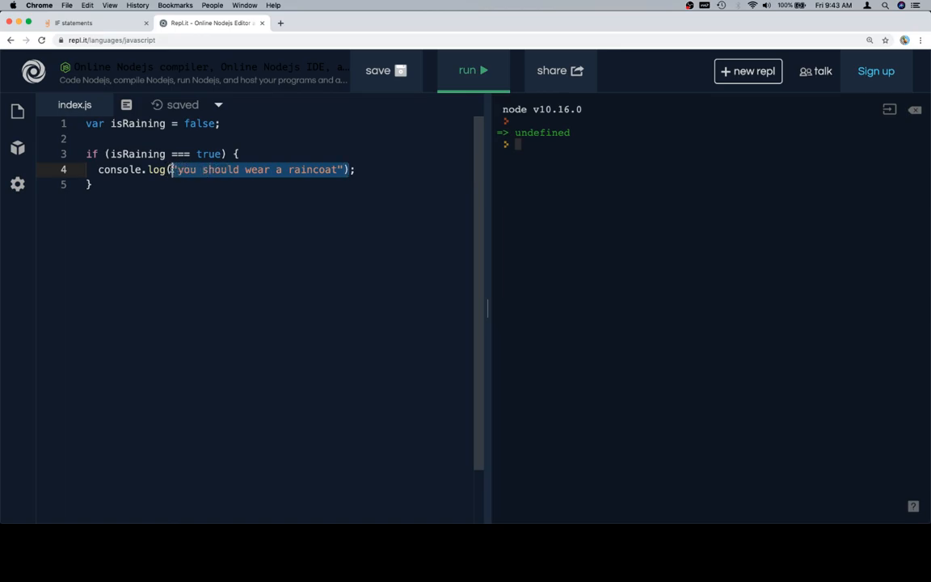
pyautogui.click(89, 23)
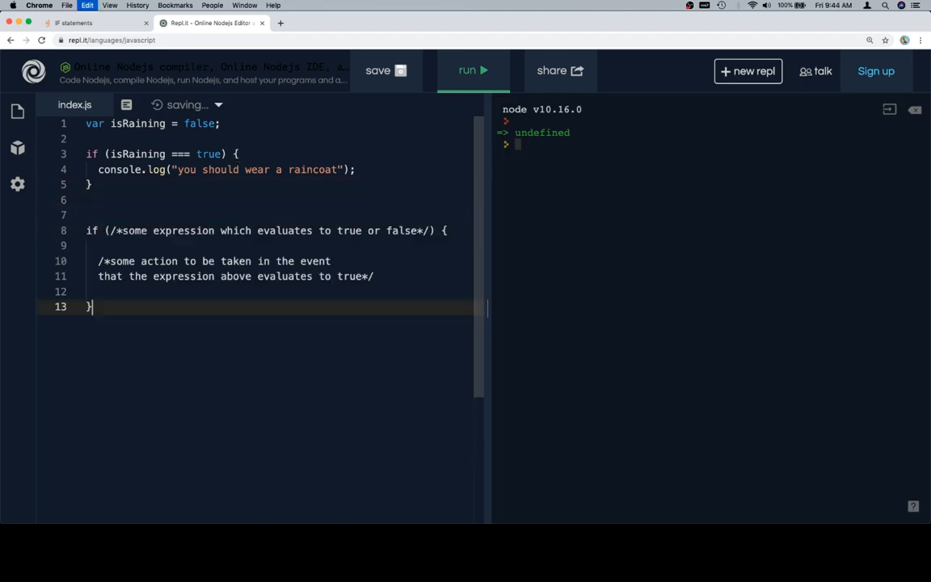
# Step: Add the generic if template below the code and comment out the raincoat lines
pyautogui.click(73, 23)
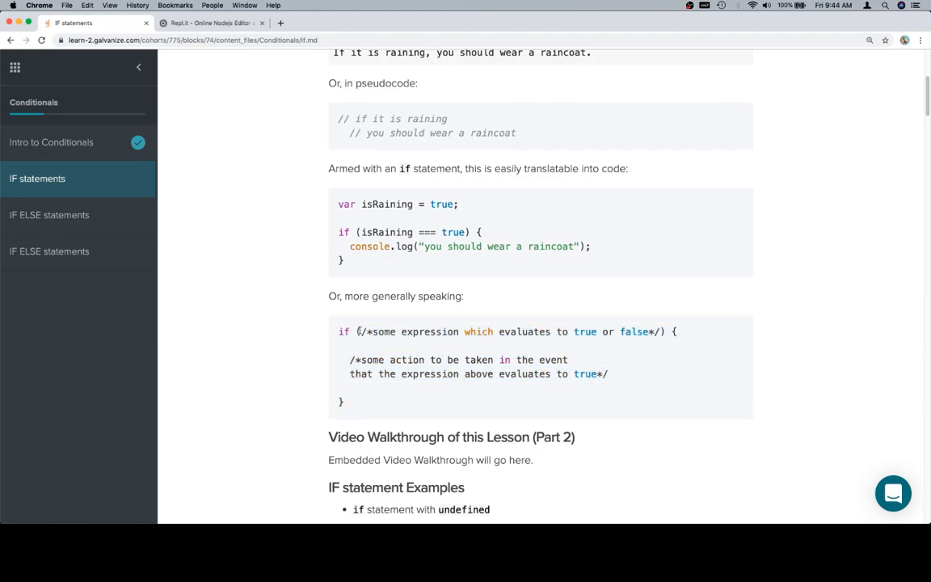
pyautogui.moveTo(349, 359); pyautogui.dragTo(608, 374)
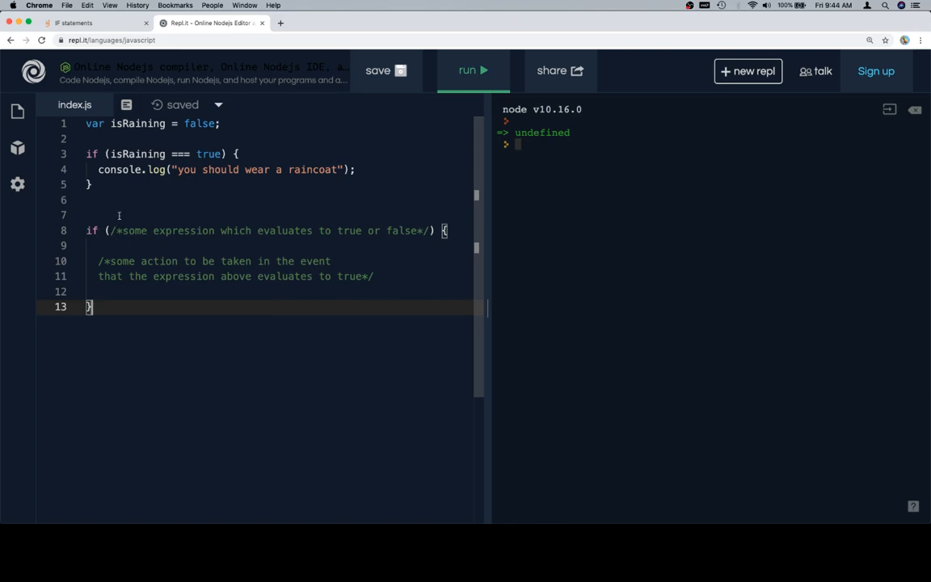
pyautogui.press('Cmd+/')
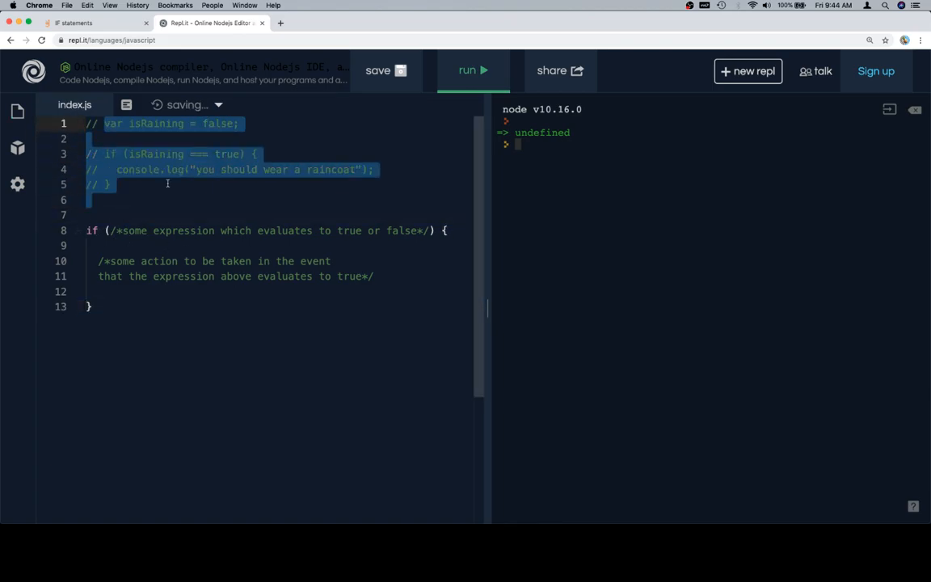
# Step: Highlight the template's condition and action placeholder comments while walking through them
pyautogui.click(91, 230)
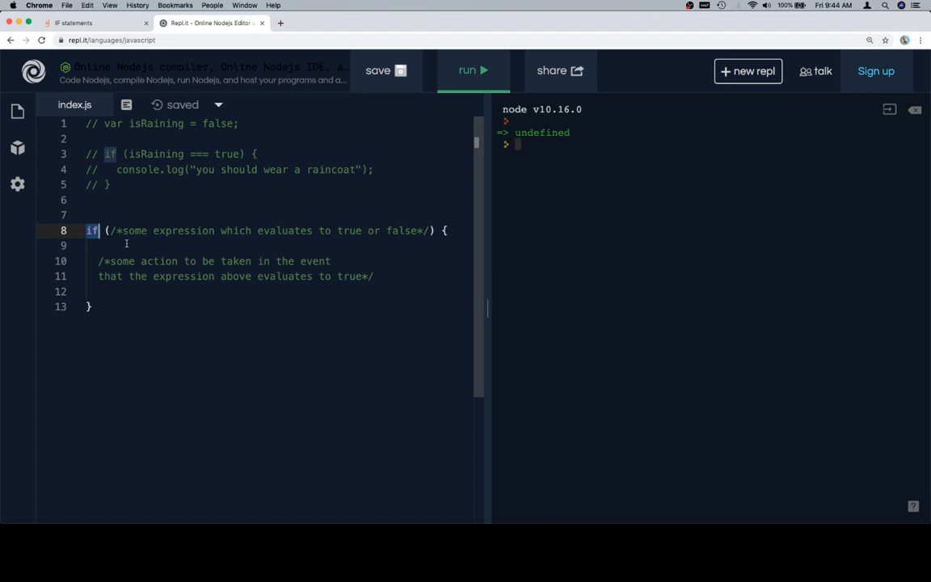
pyautogui.moveTo(106, 230); pyautogui.dragTo(220, 230)
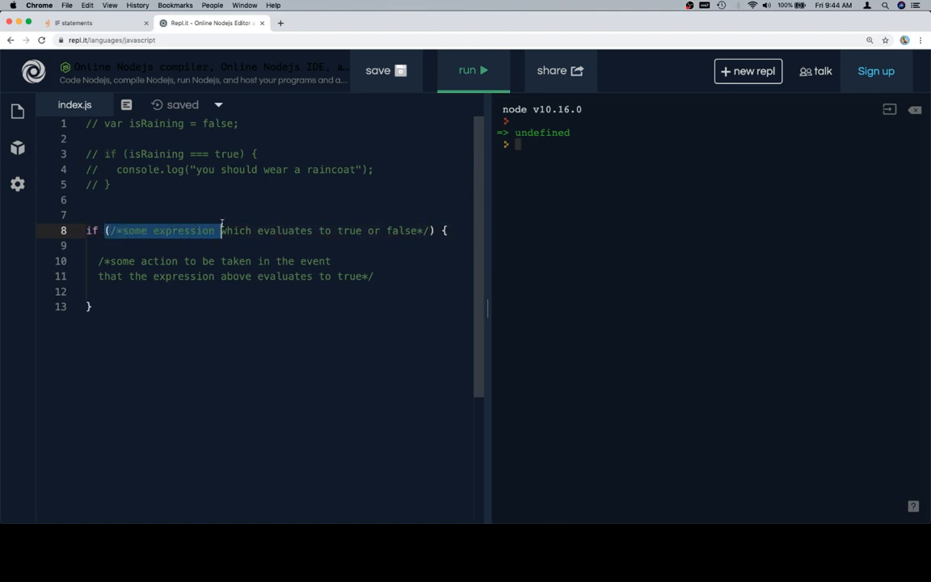
pyautogui.moveTo(220, 229); pyautogui.dragTo(434, 230)
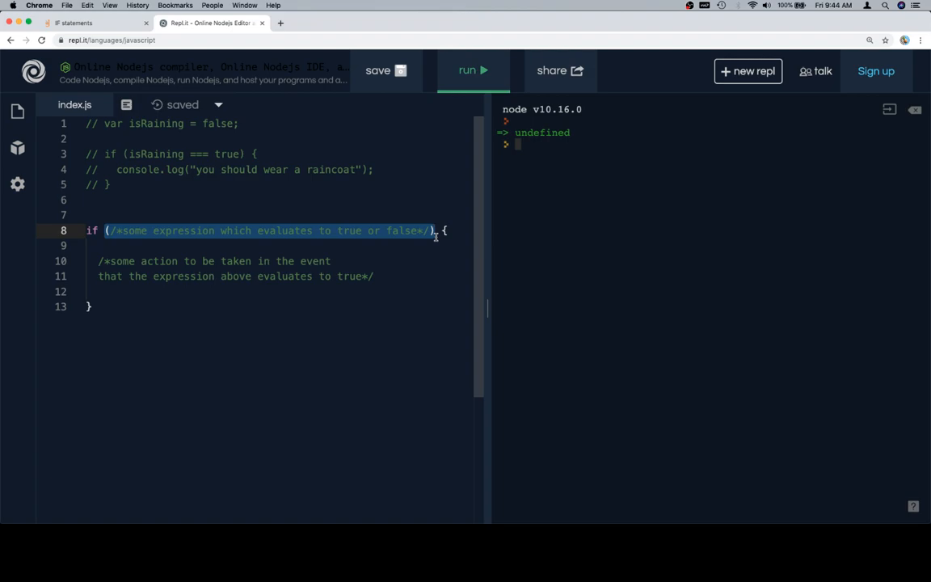
pyautogui.click(117, 240)
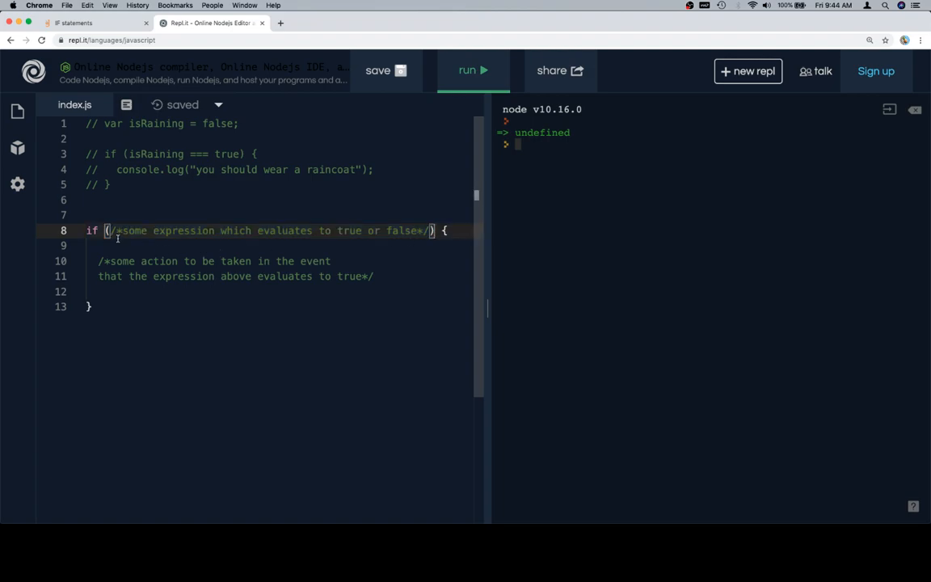
pyautogui.moveTo(110, 230); pyautogui.dragTo(423, 229)
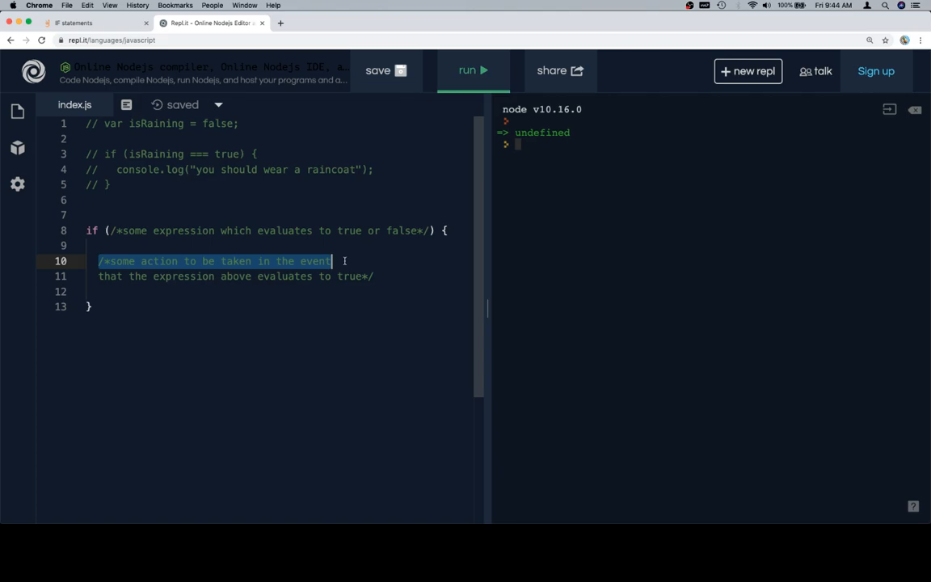
pyautogui.moveTo(332, 260); pyautogui.dragTo(374, 274)
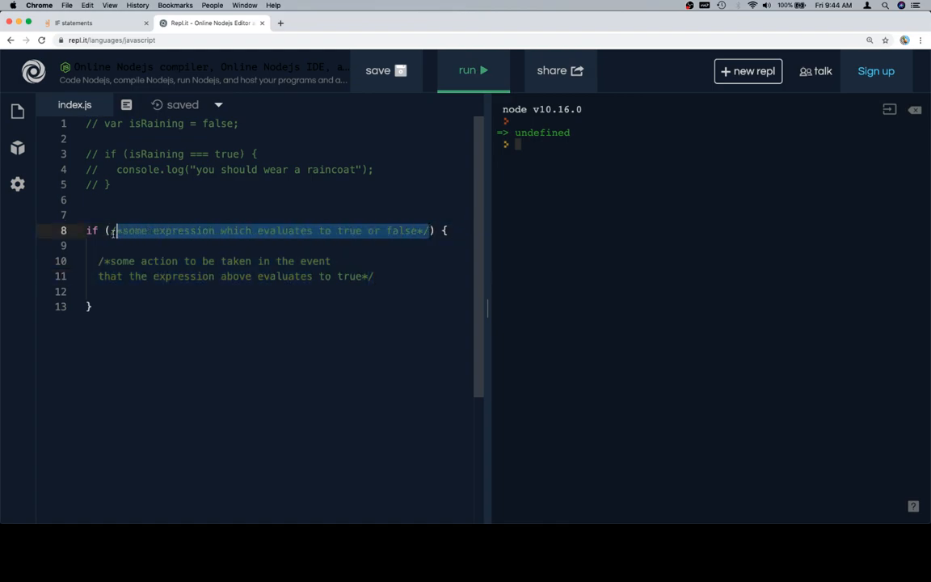
pyautogui.click(262, 260)
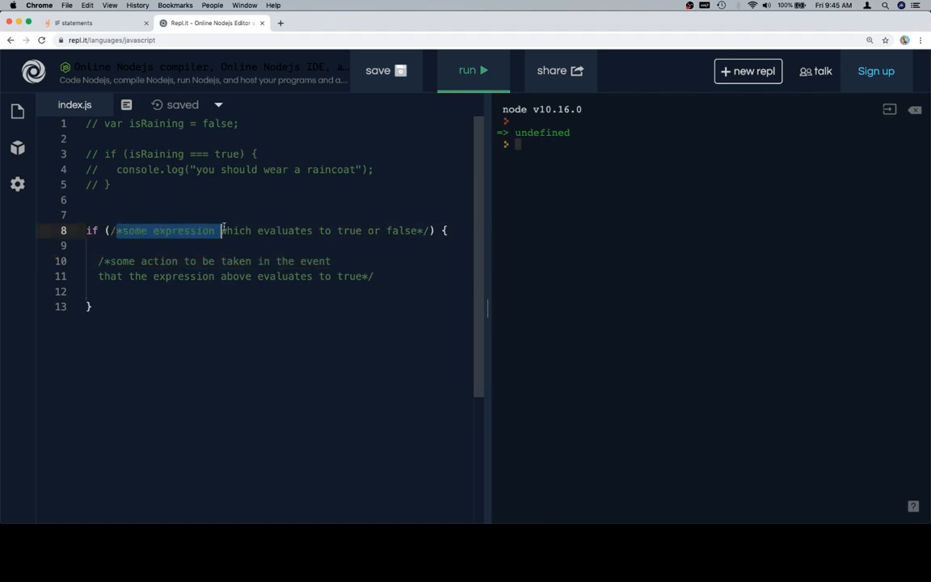
pyautogui.moveTo(219, 230); pyautogui.dragTo(424, 230)
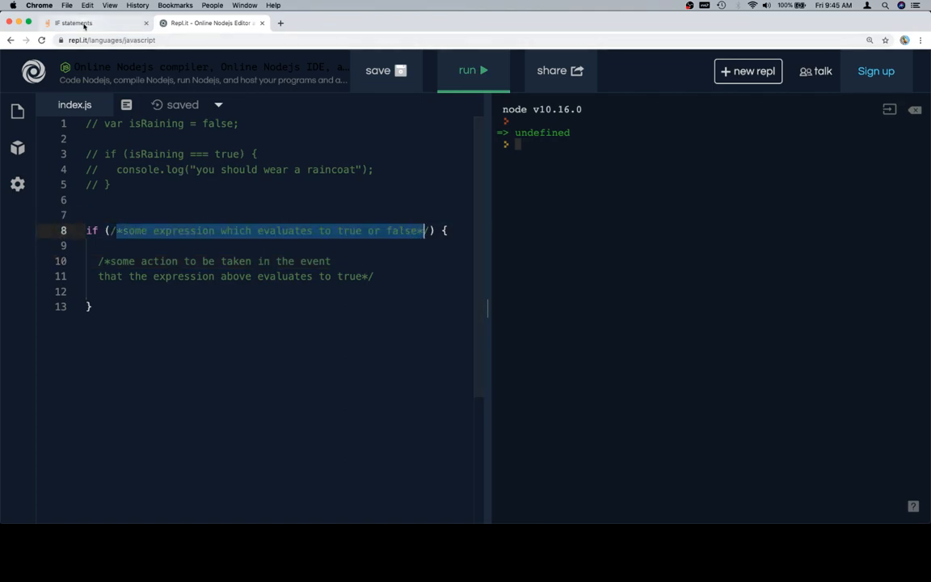
# Step: Return to the IF statements lesson at the 'Or, more generally speaking' code block
pyautogui.click(73, 23)
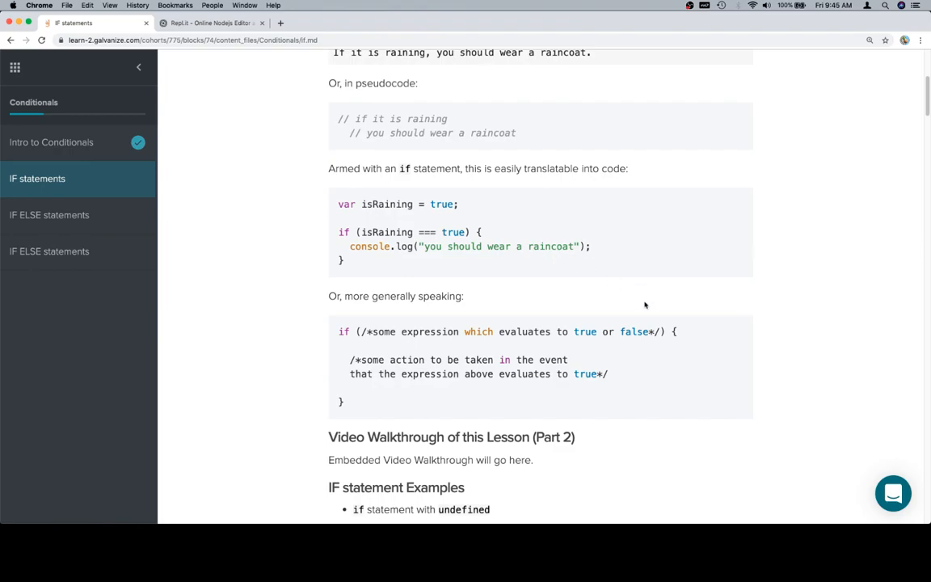
pyautogui.scroll(3)
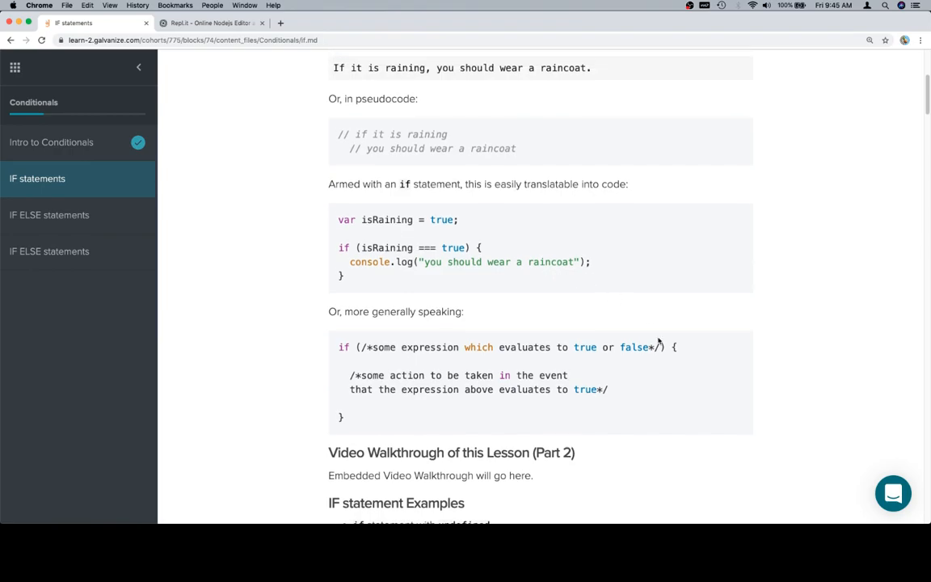